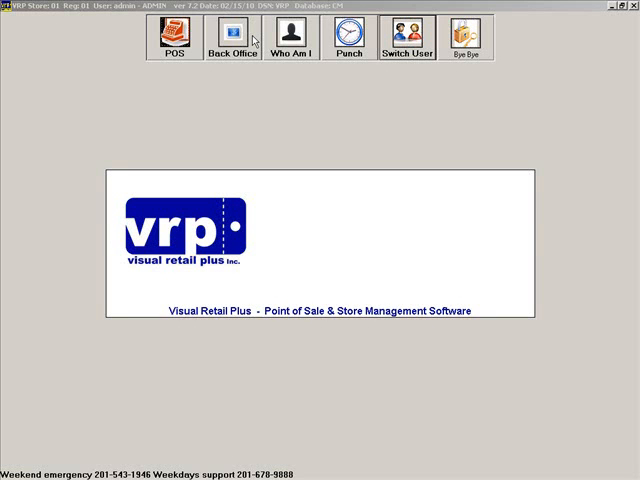
Go into Back Office and show the full utilities icon grid
click(224, 36)
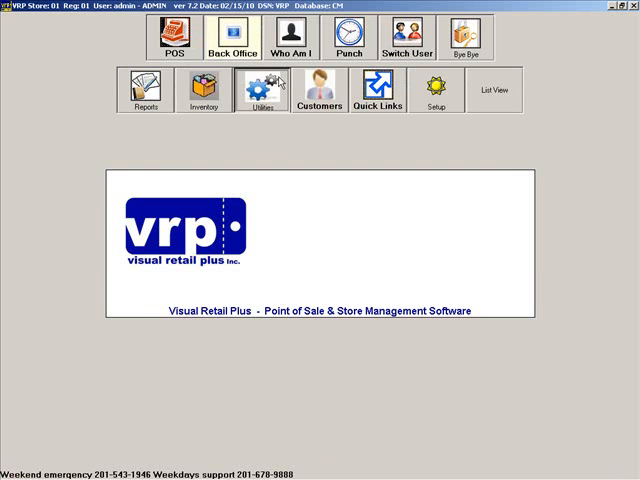
click(260, 90)
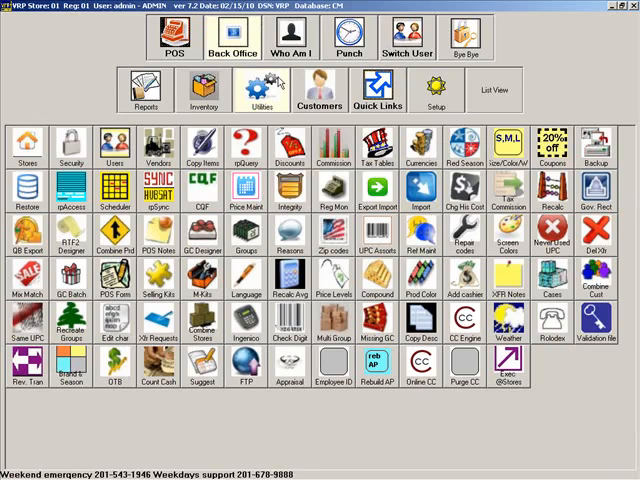
mouse_move(436, 152)
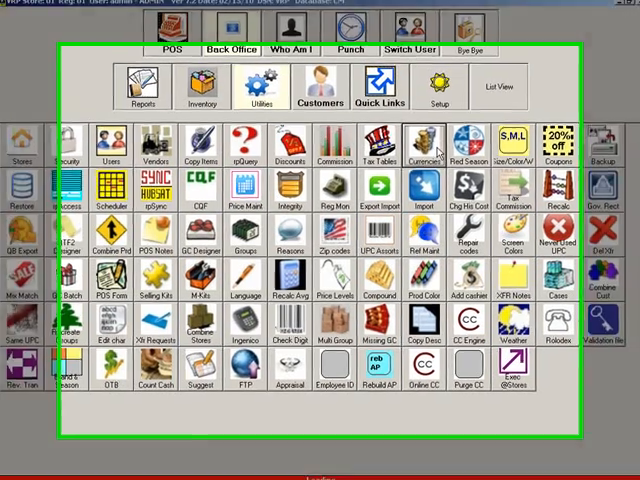
click(424, 142)
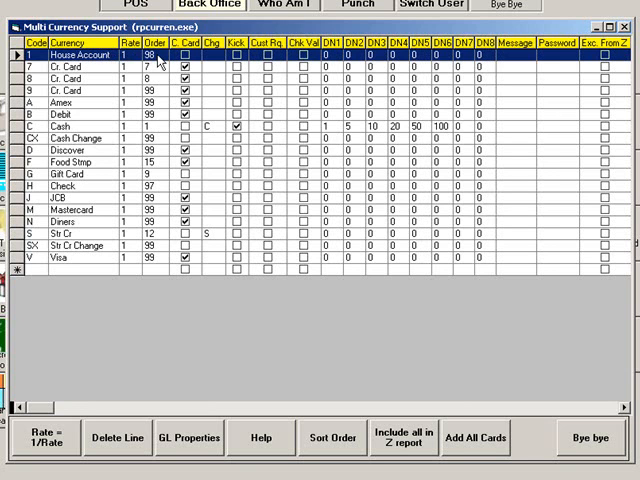
mouse_move(160, 62)
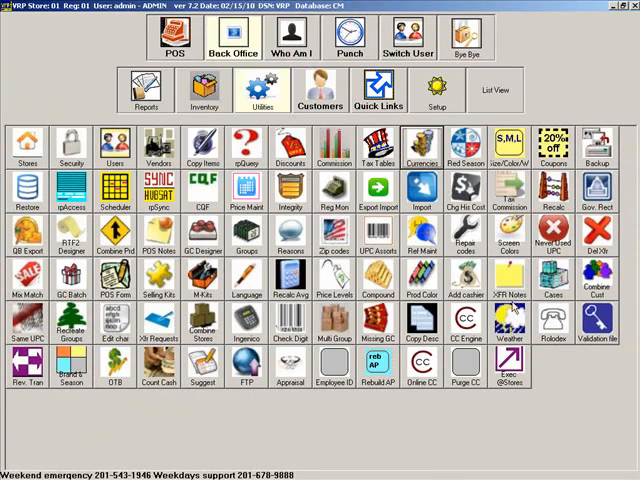
mouse_move(452, 96)
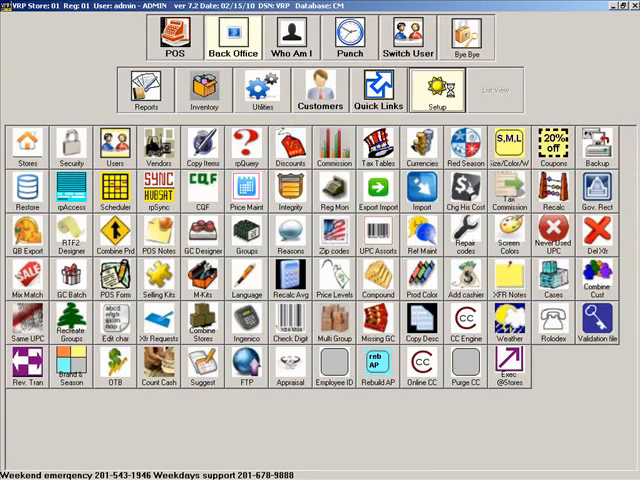
Review the house charge currency code setting (value 1) in Configuration, then leave via Bye Bye
click(436, 90)
text(housech)
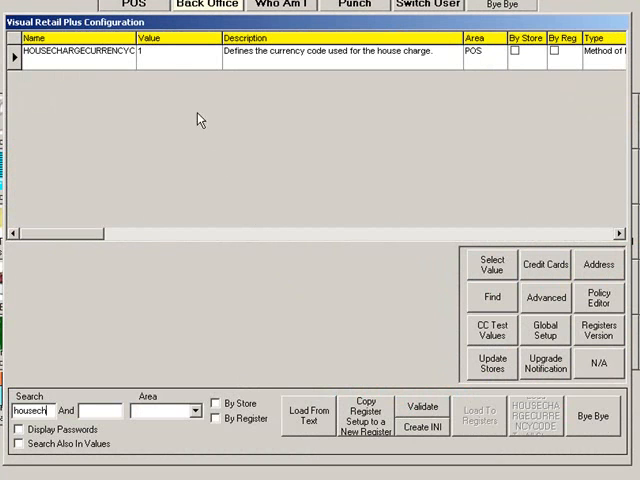
click(144, 54)
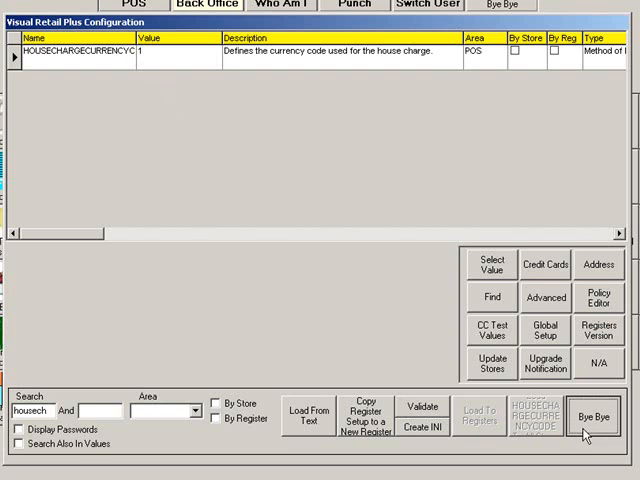
click(592, 418)
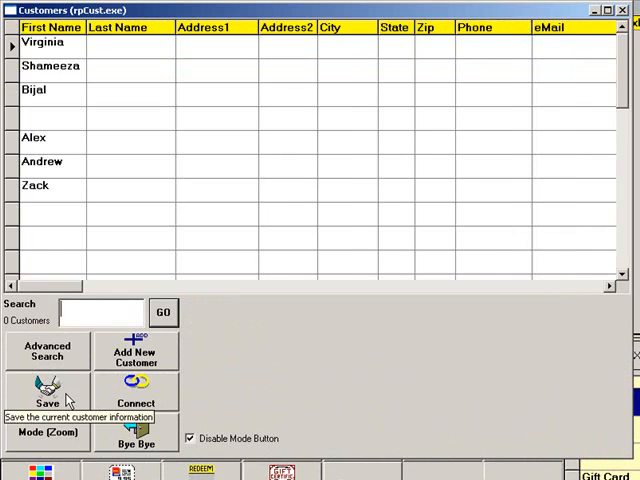
text(jone)
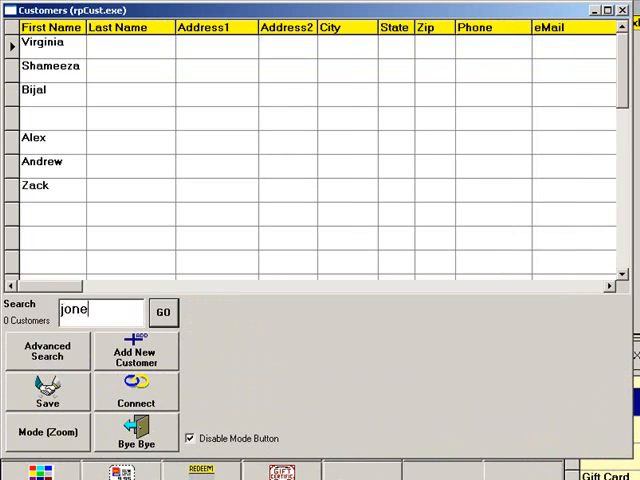
click(162, 312)
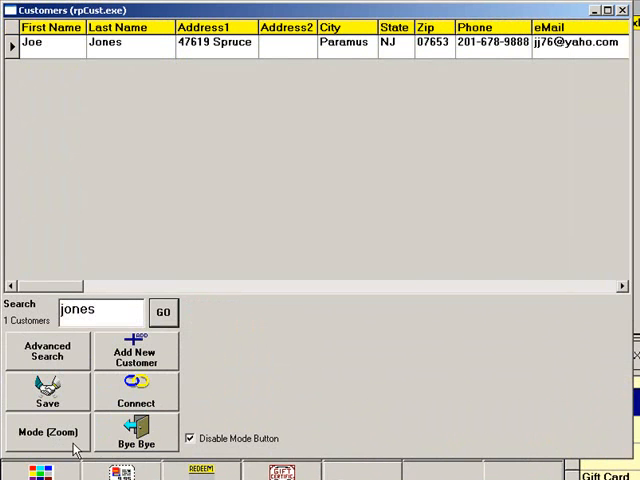
click(46, 432)
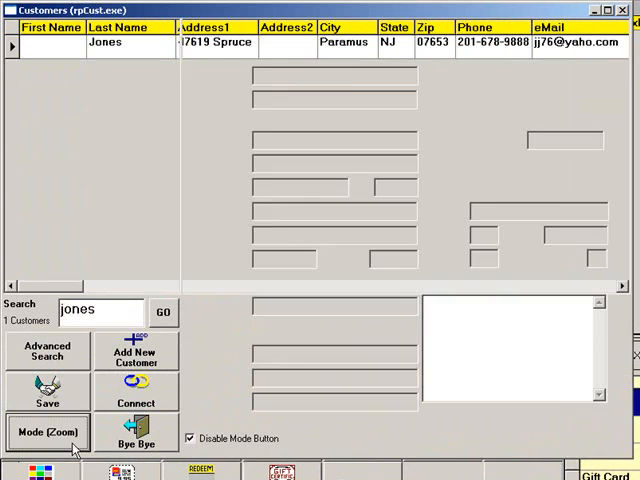
click(46, 432)
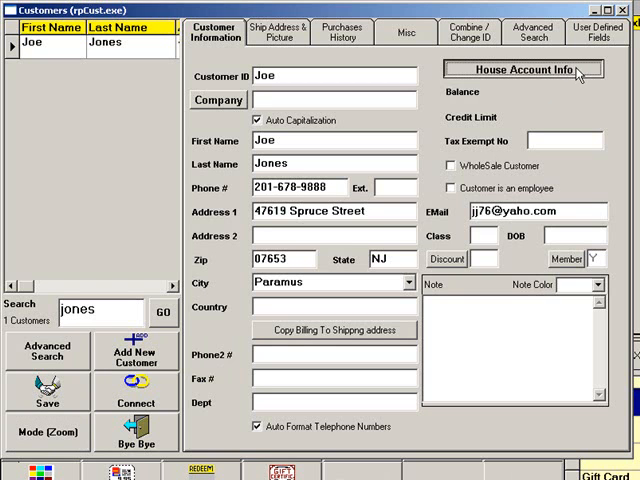
click(522, 68)
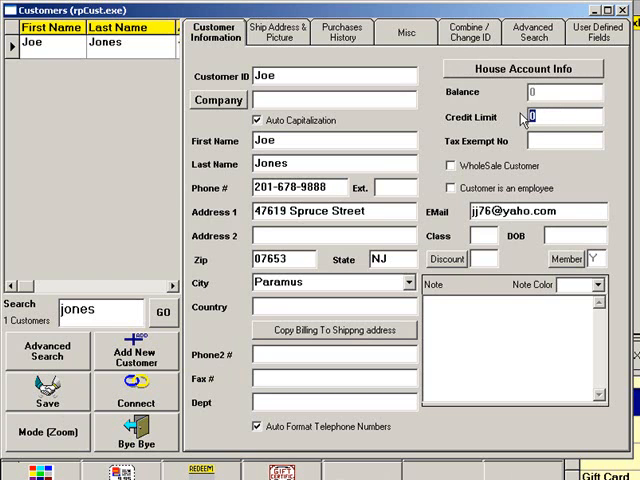
text(1)
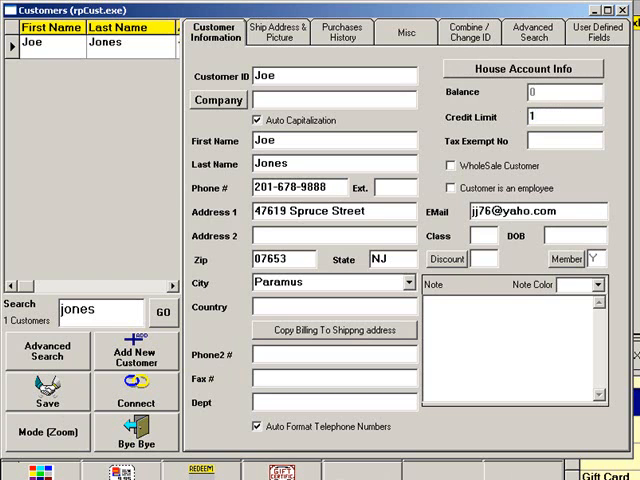
text(00)
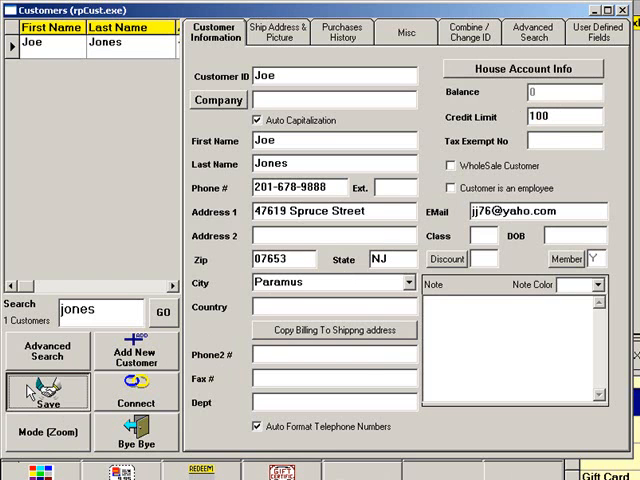
click(46, 392)
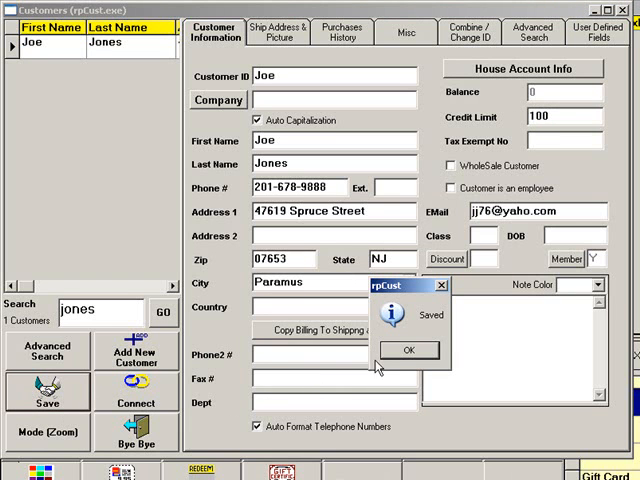
click(406, 350)
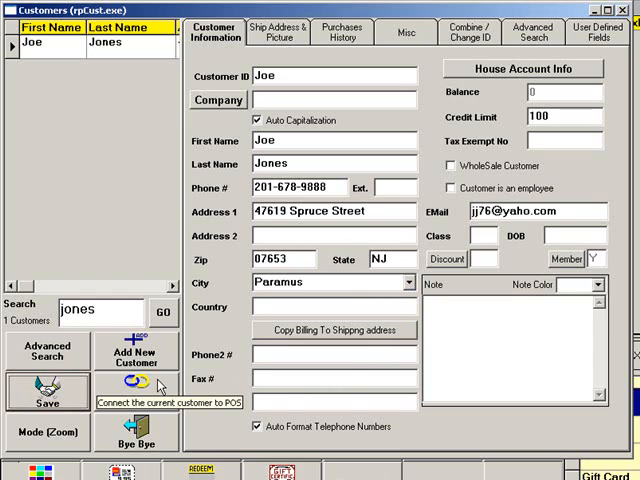
click(132, 388)
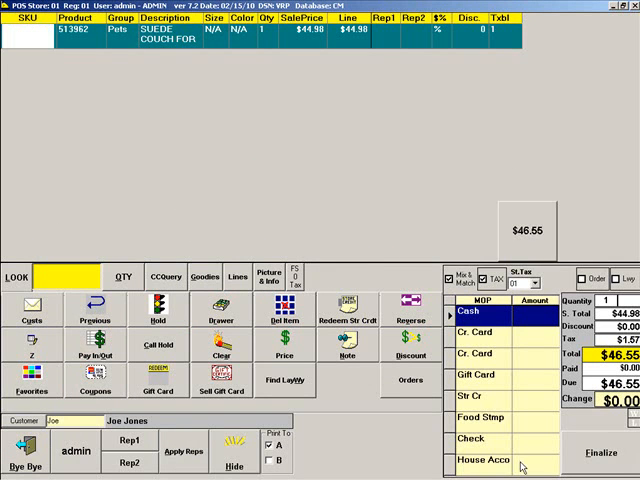
Tender the couch sale to House Account so the customer's balance shows $46.55
click(484, 464)
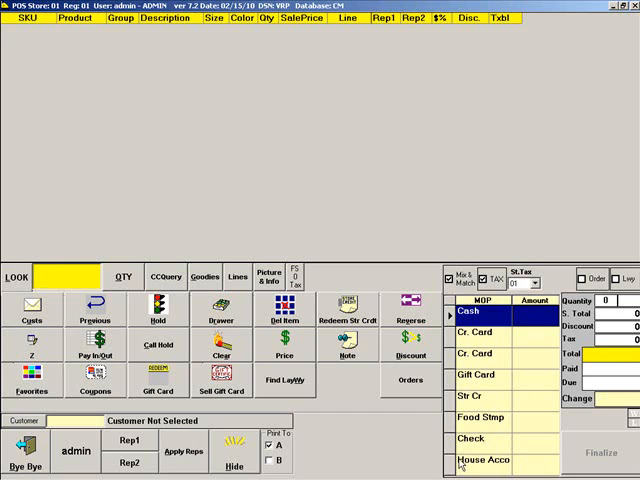
mouse_move(48, 304)
text(Joe)
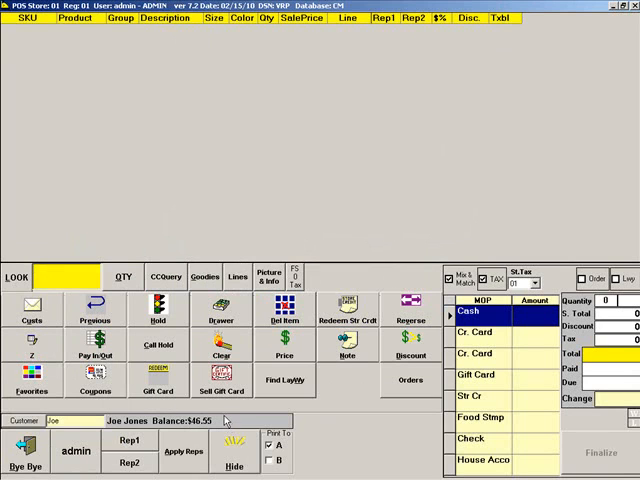
Ring item 807134 and tender to House Account, accepting the partial amount after the insufficient credit warning
text(807134)
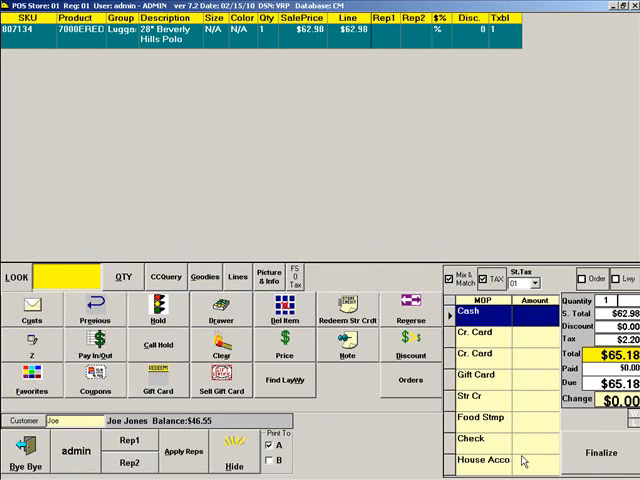
click(484, 460)
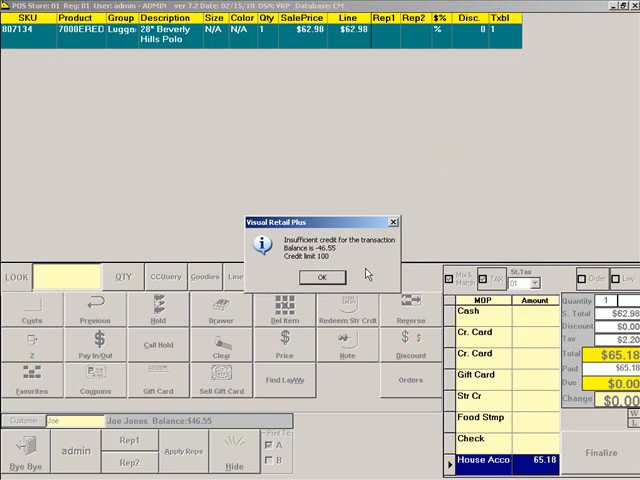
mouse_move(368, 272)
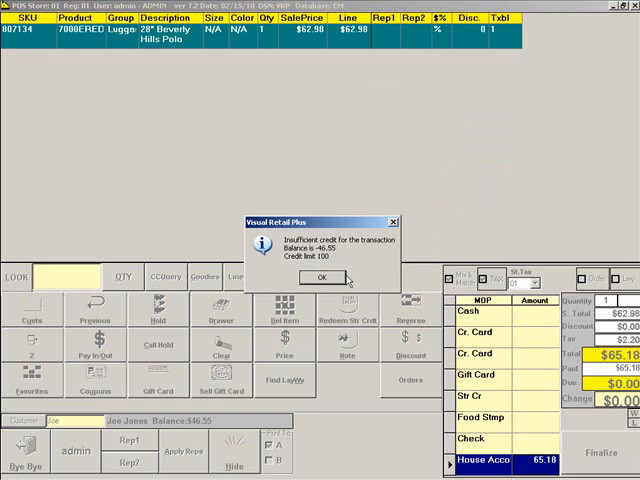
click(320, 276)
text(50)
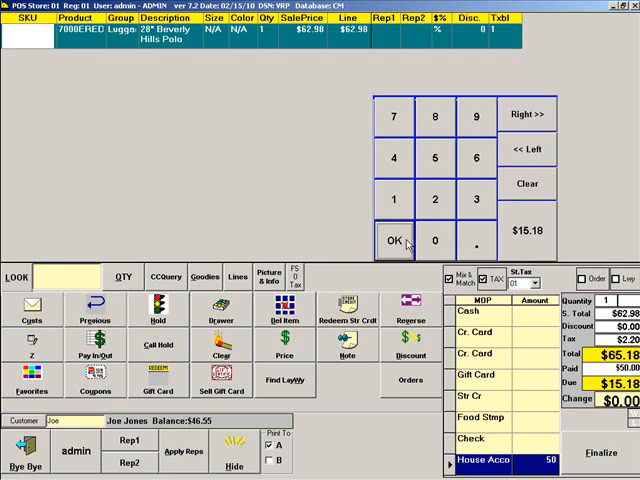
click(392, 240)
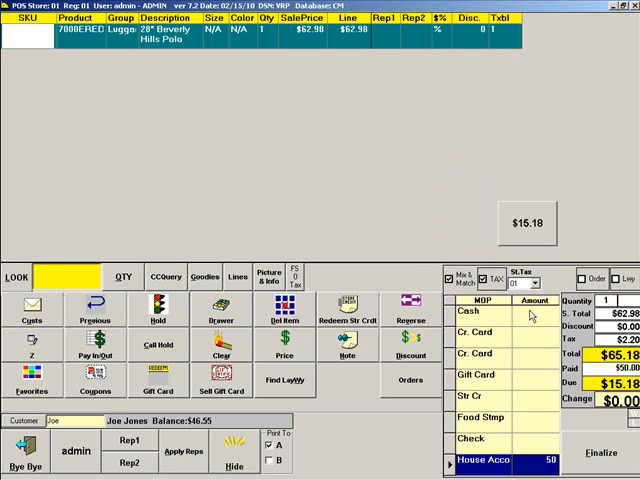
Pay the remainder in cash and finalize, producing the receipt with new balance $96.55
click(480, 312)
text(20)
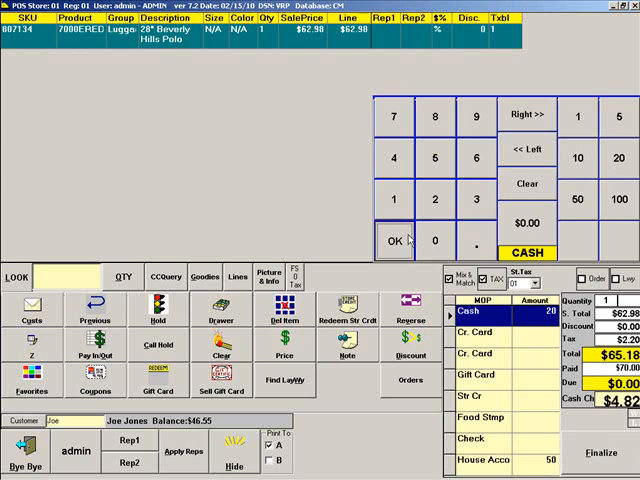
click(398, 242)
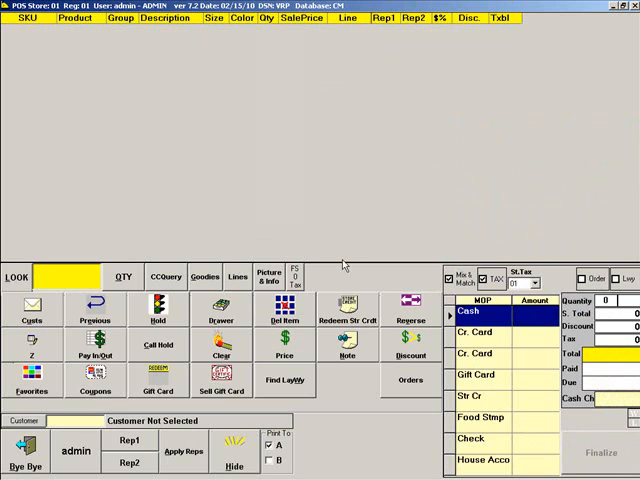
click(604, 456)
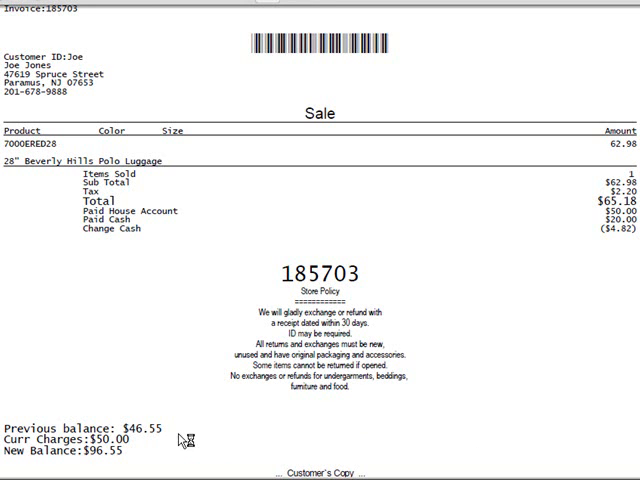
mouse_move(182, 440)
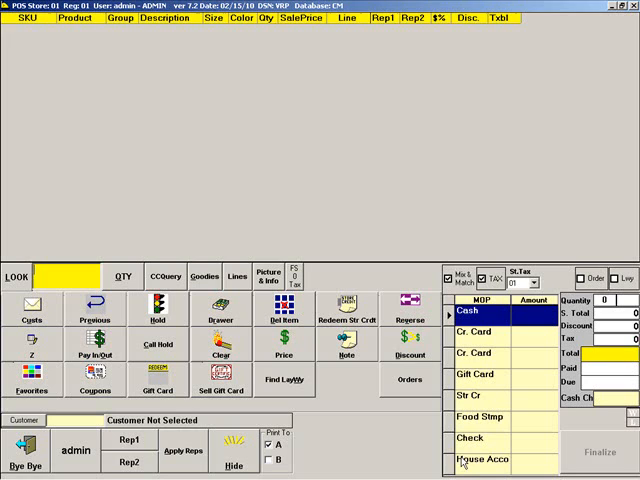
mouse_move(448, 460)
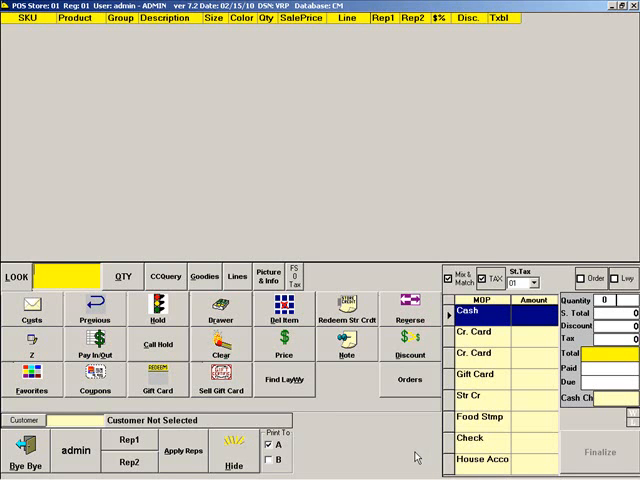
mouse_move(412, 456)
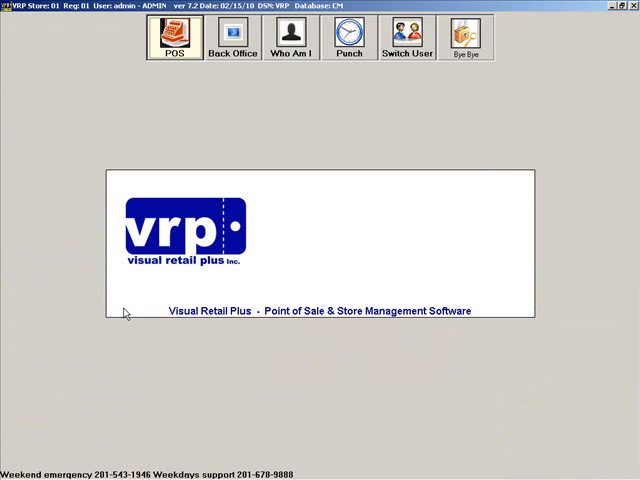
Return to POS and start a Paid In transaction in the Pay In/Out window
click(156, 36)
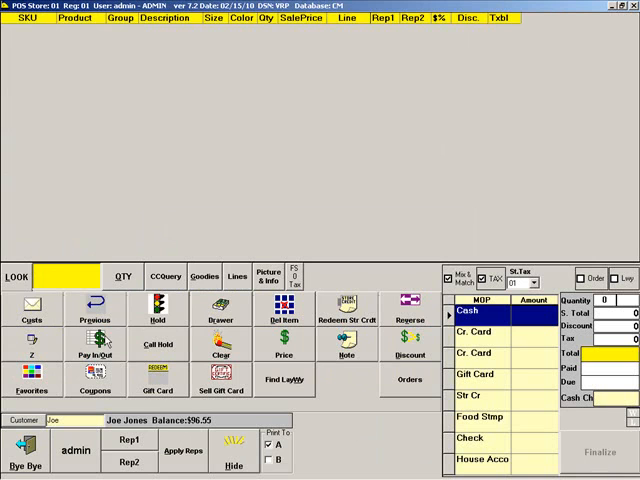
click(96, 344)
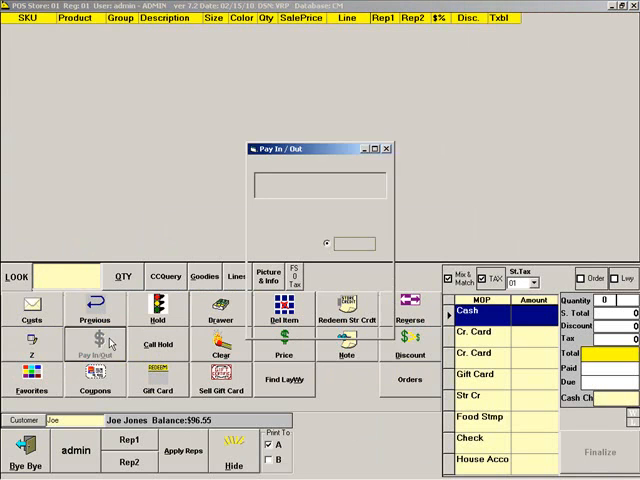
click(96, 344)
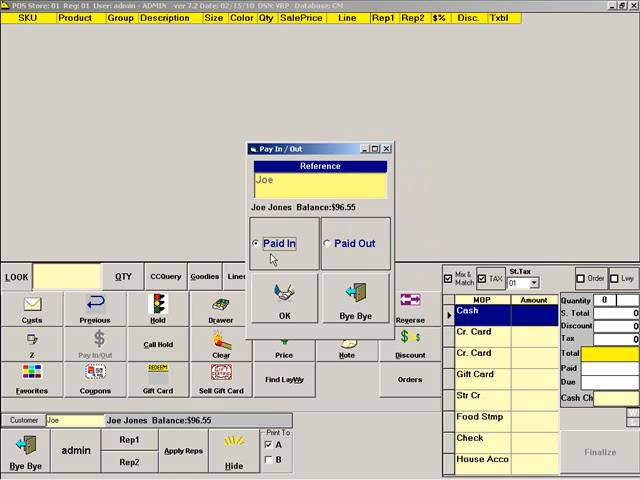
mouse_move(300, 298)
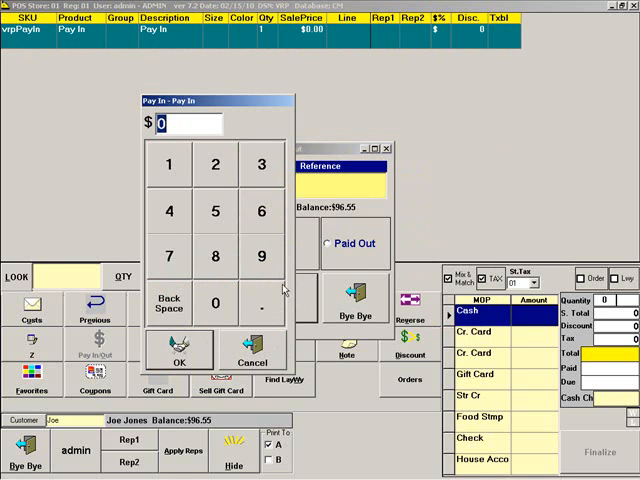
Key a $20 pay-in for Joe, confirm it and finalize with cash
click(214, 164)
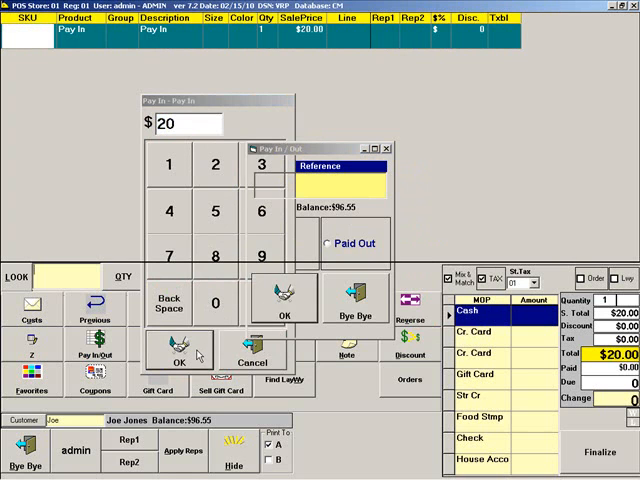
click(178, 362)
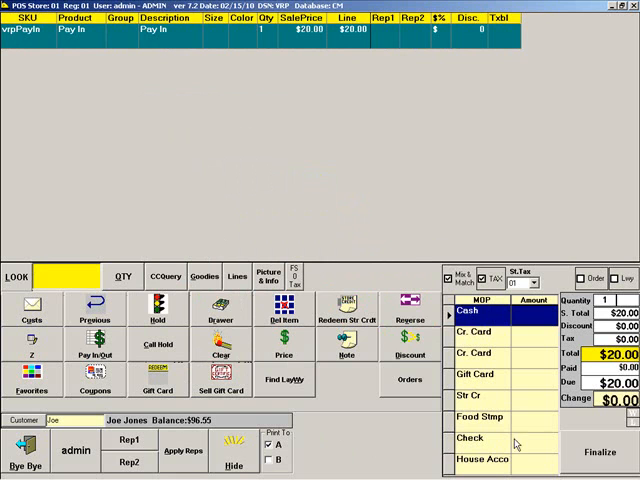
click(480, 440)
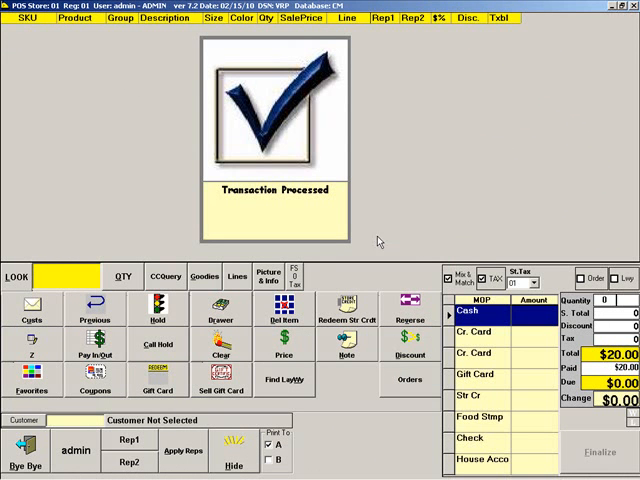
mouse_move(334, 224)
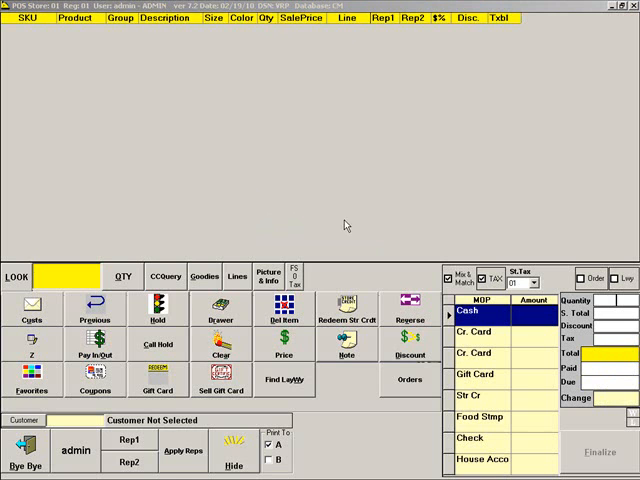
mouse_move(132, 298)
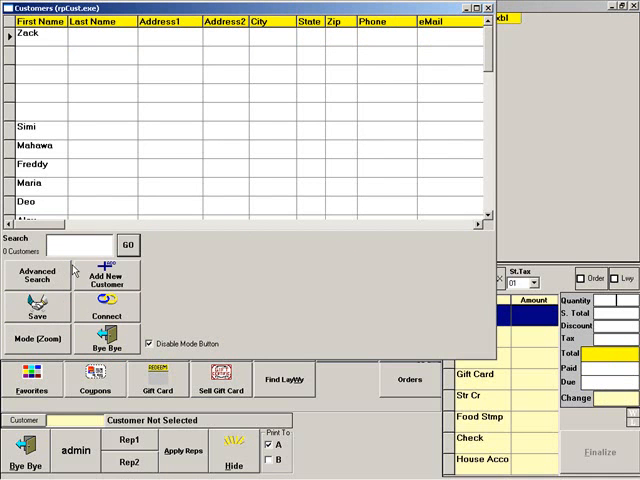
Start a new customer with ID and company SILVERTOWN for the Board of Public Work
click(108, 278)
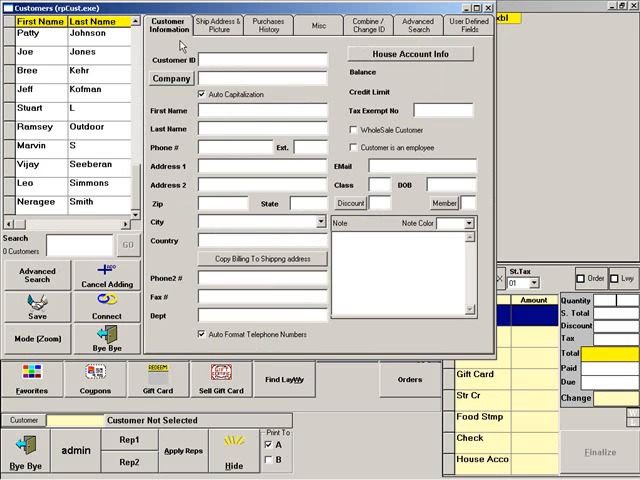
text(S)
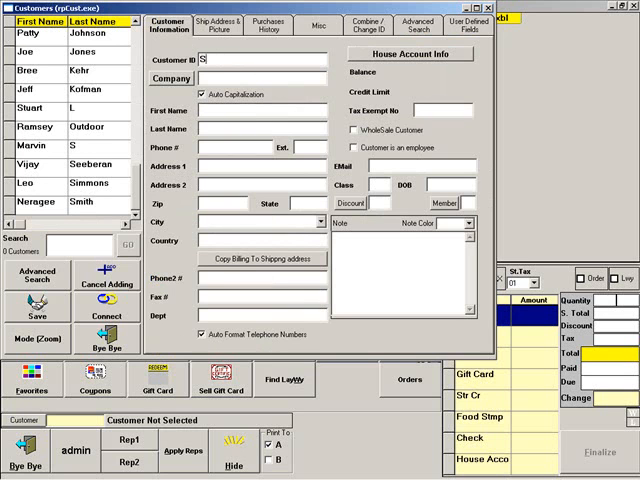
text(ILVERTOWN)
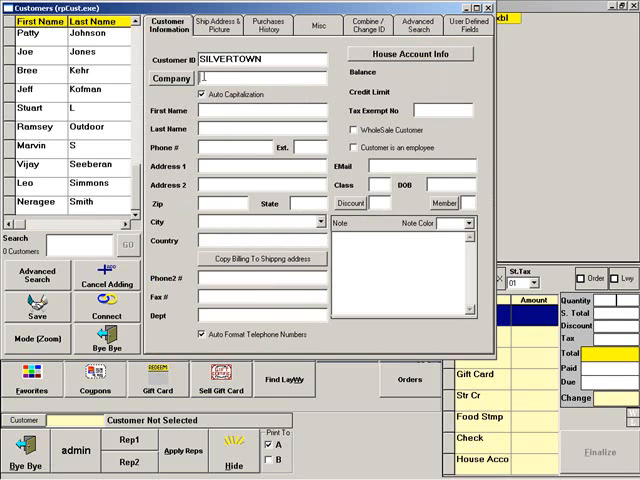
text(SILVERTOWN)
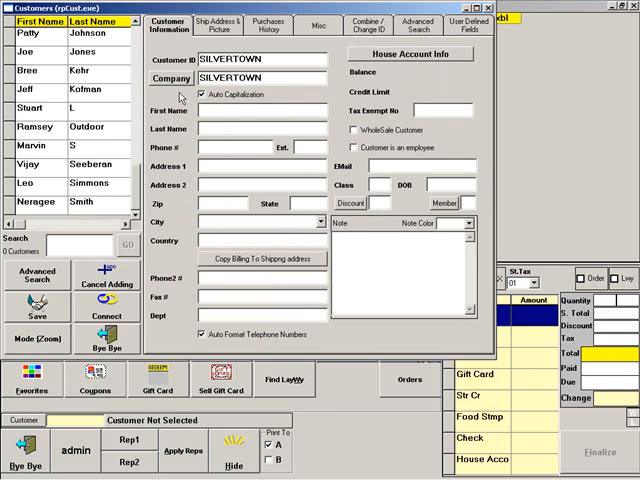
click(204, 114)
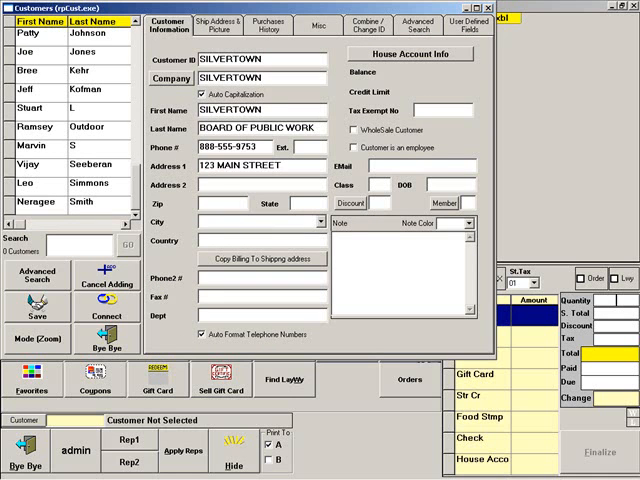
Enter address Unit 5, zip 11111, NJ, credit limit 1500, and save the Silvertown record
text(UNIT 5)
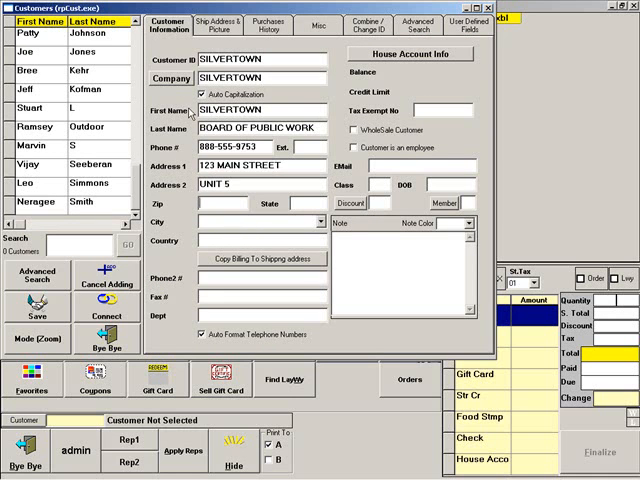
text(11111)
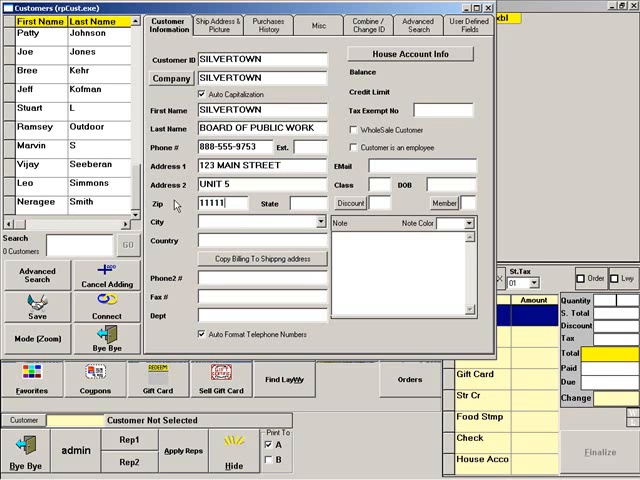
text(NJ)
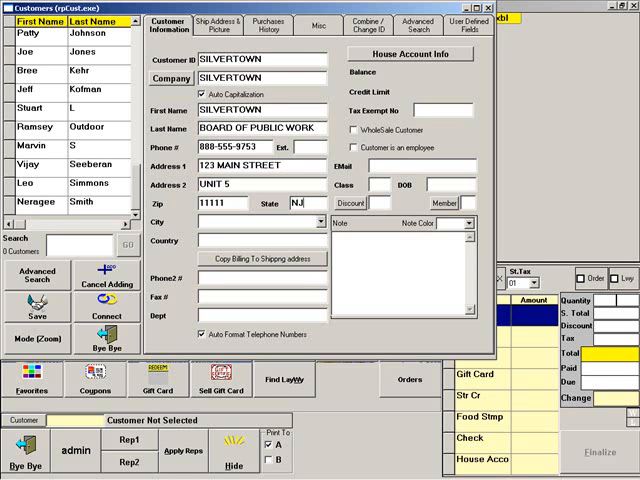
text(SILVERTOWN)
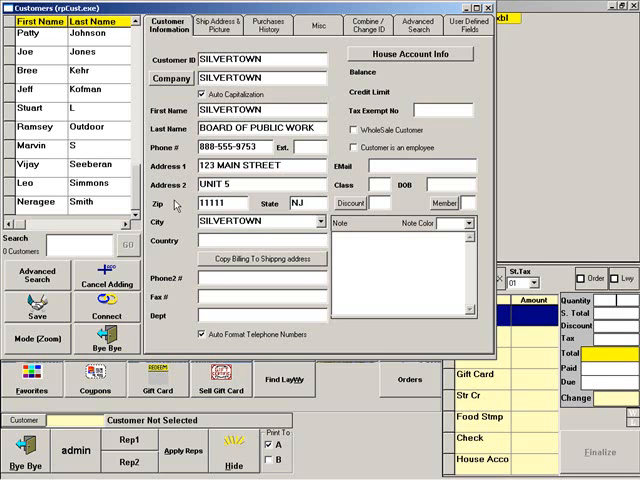
mouse_move(172, 204)
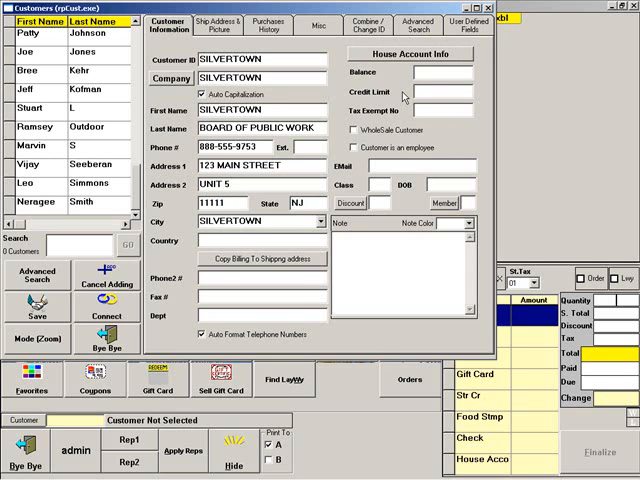
text(1500)
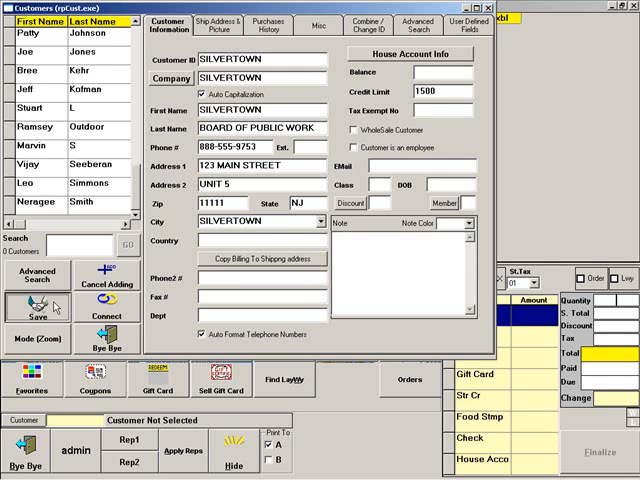
click(38, 308)
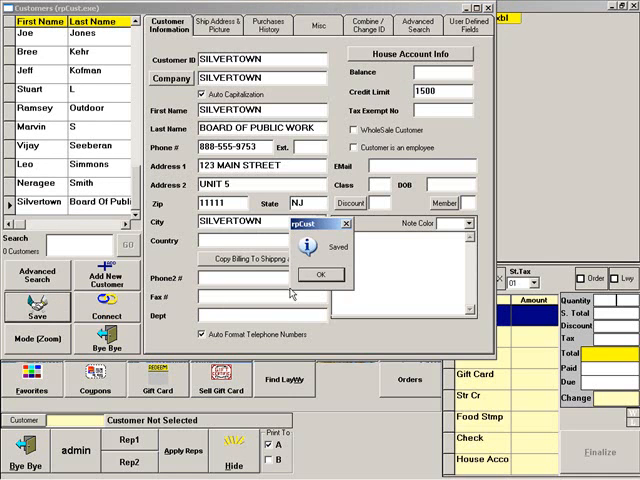
click(320, 274)
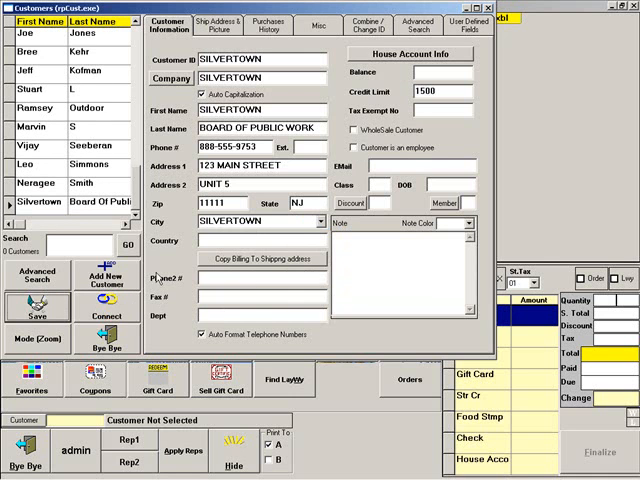
click(106, 276)
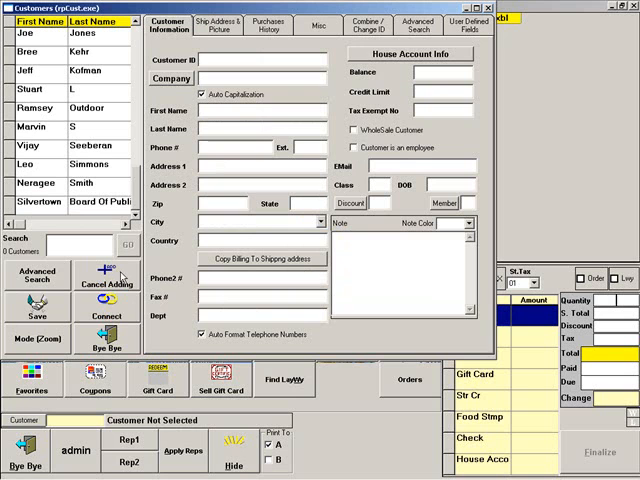
text(TON)
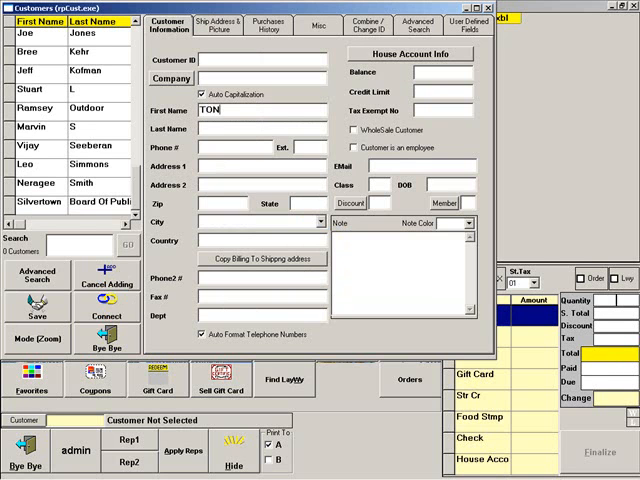
text(BANKS)
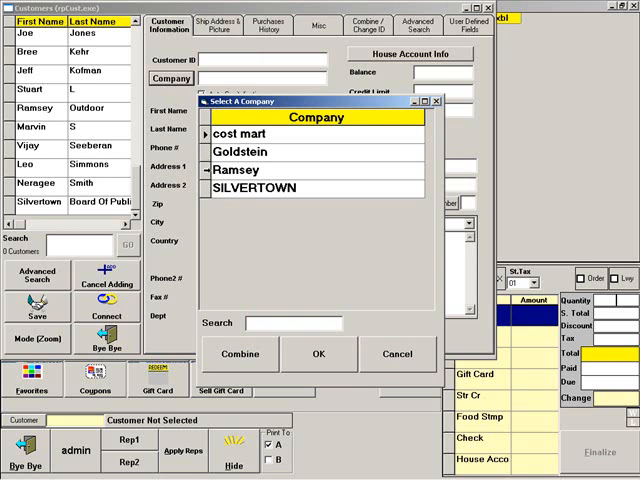
click(264, 188)
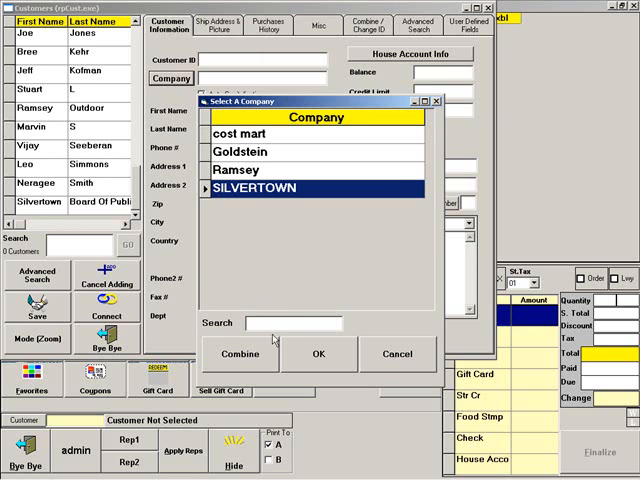
click(318, 354)
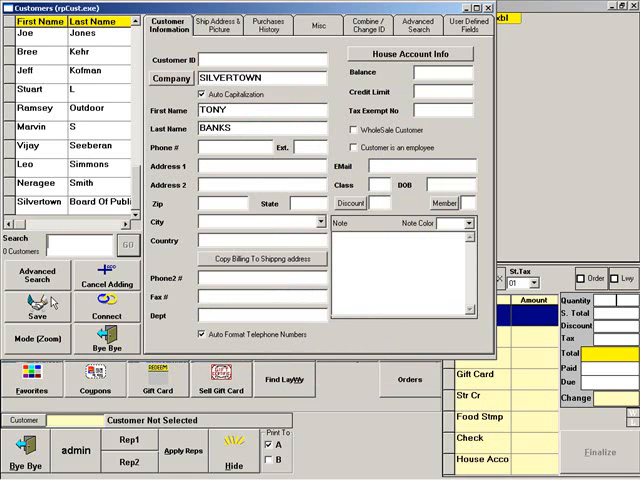
click(36, 314)
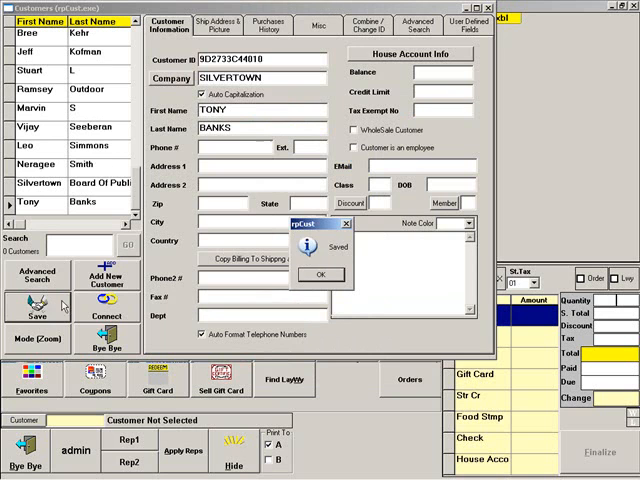
click(320, 274)
text(SIMPSON)
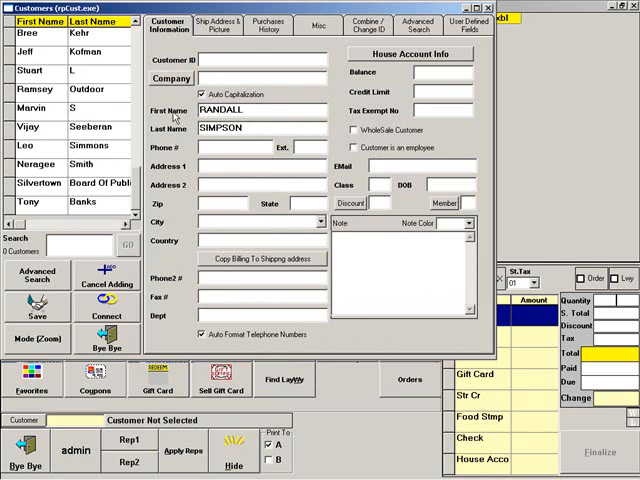
click(170, 78)
text(SILVERTOWN)
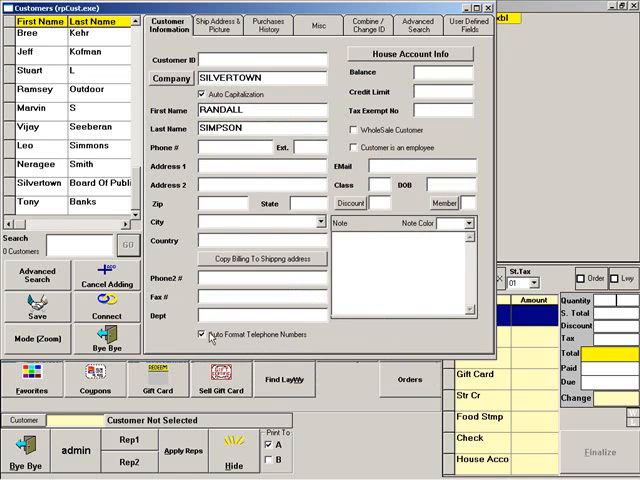
click(38, 310)
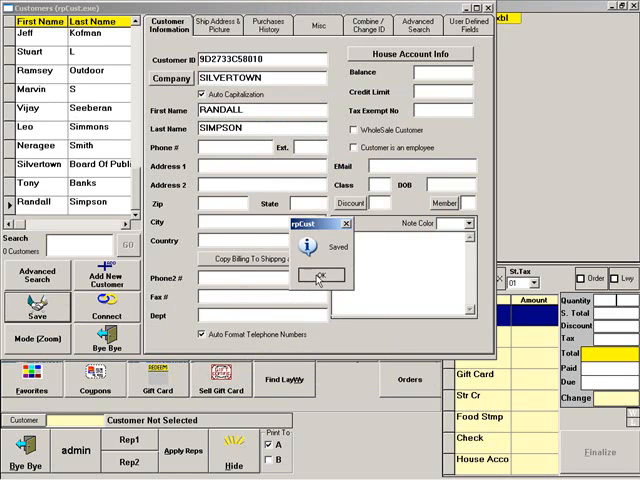
click(320, 276)
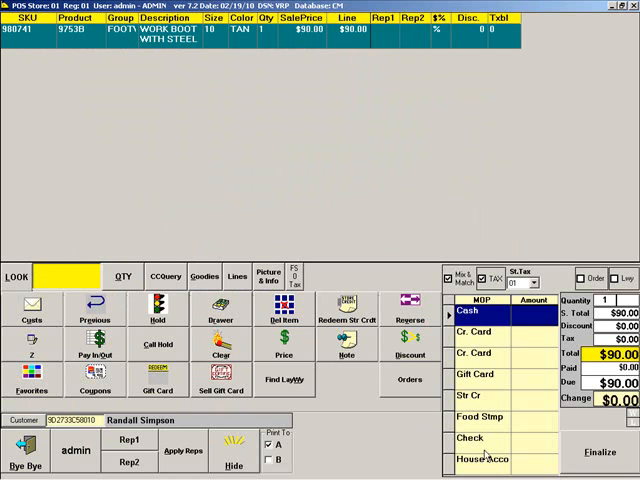
click(478, 460)
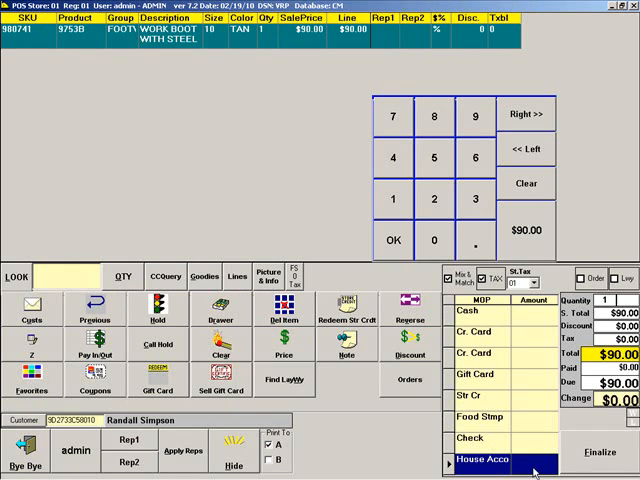
click(528, 232)
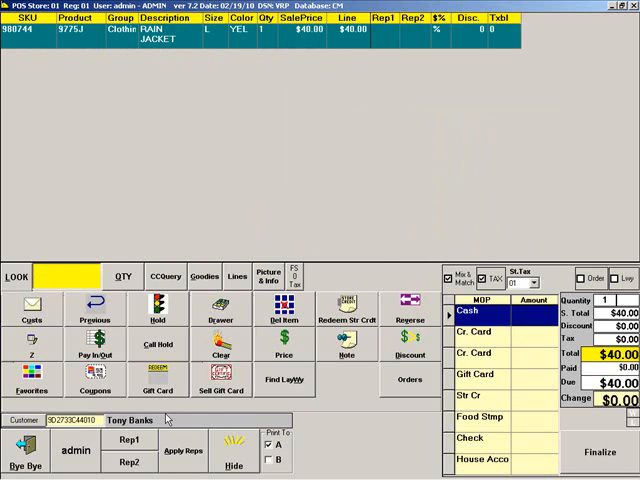
mouse_move(528, 470)
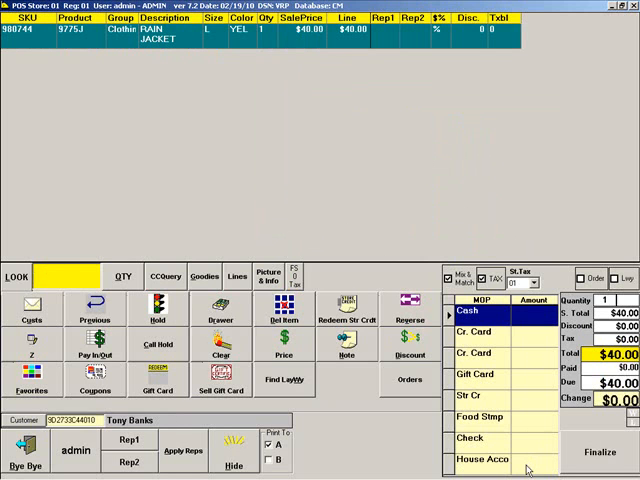
click(480, 464)
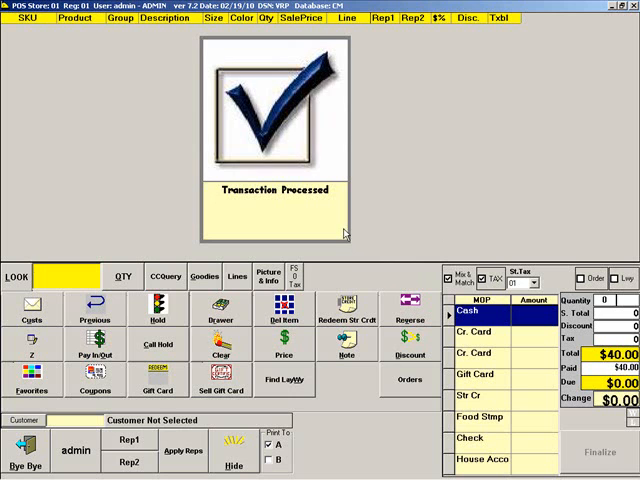
click(596, 452)
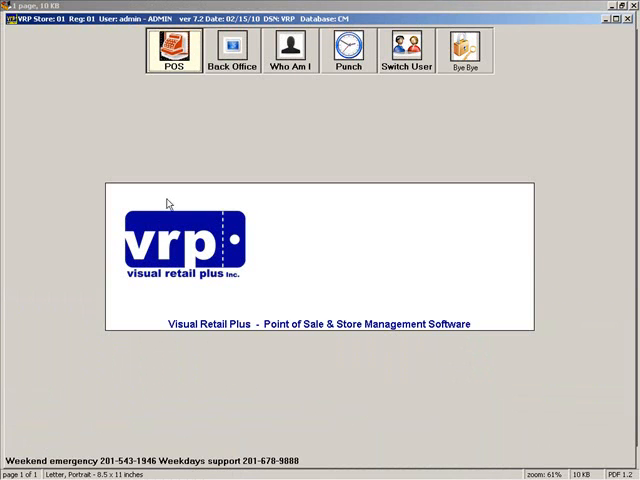
click(232, 50)
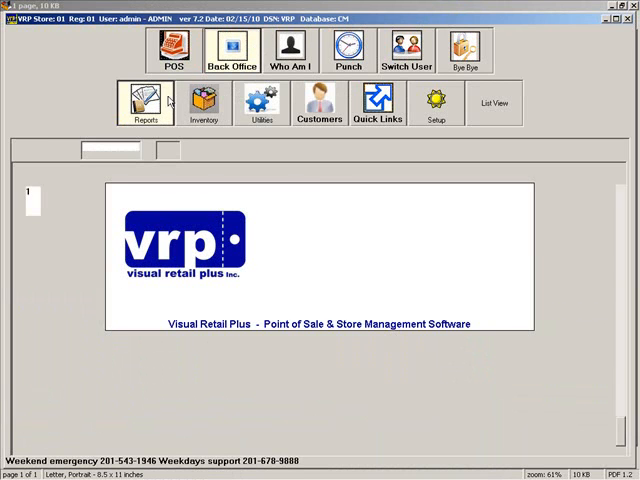
click(144, 100)
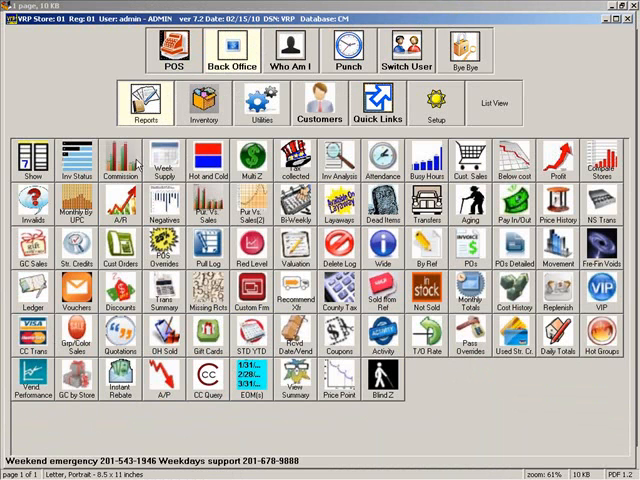
mouse_move(110, 204)
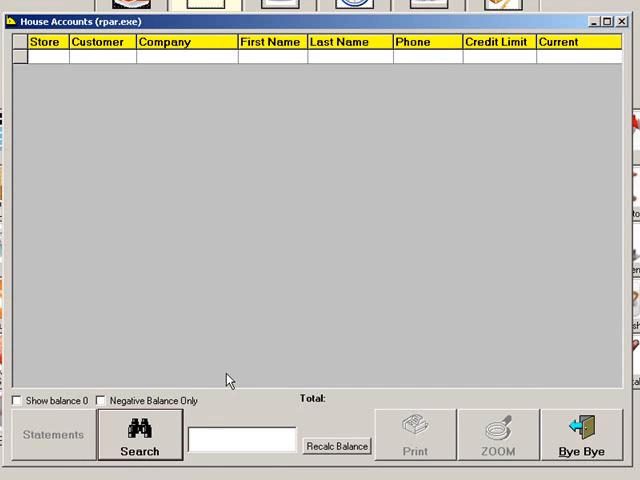
text(jones)
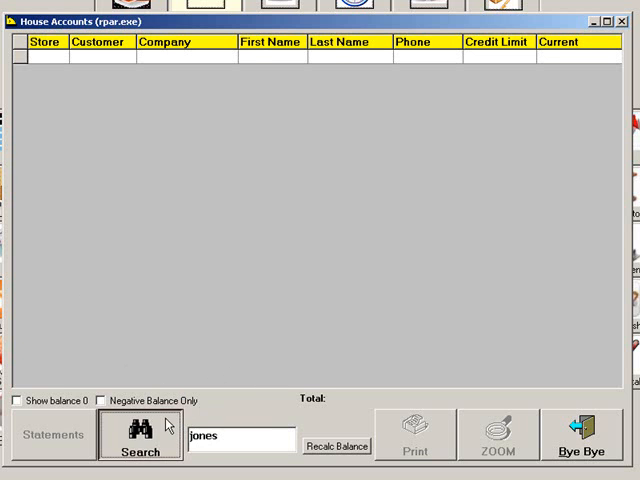
click(140, 434)
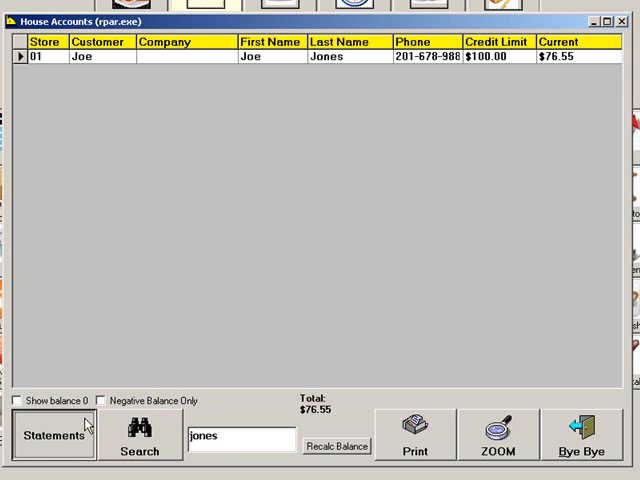
click(52, 436)
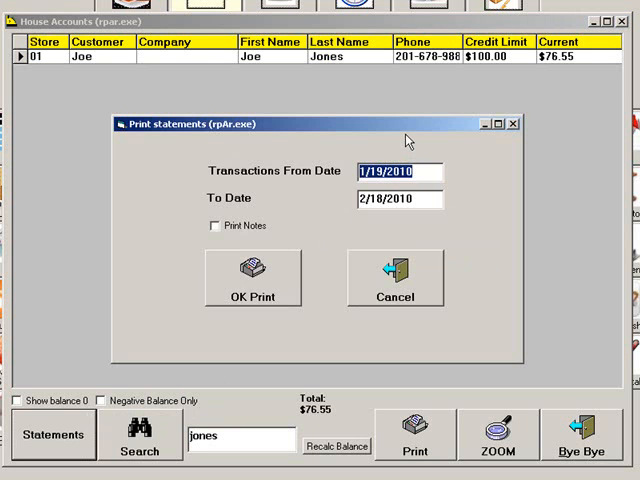
text(2/1)
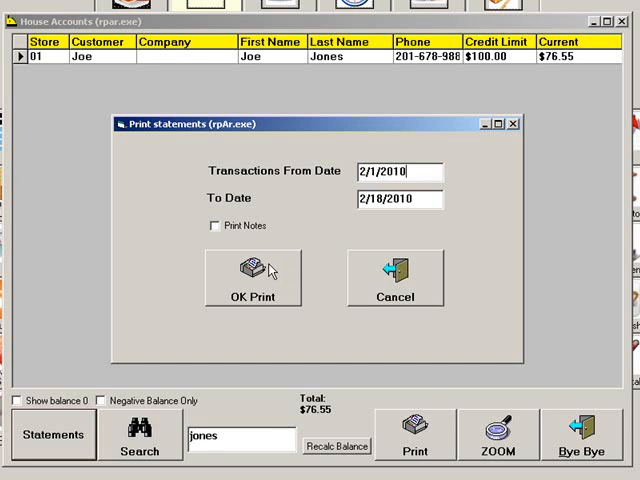
click(252, 278)
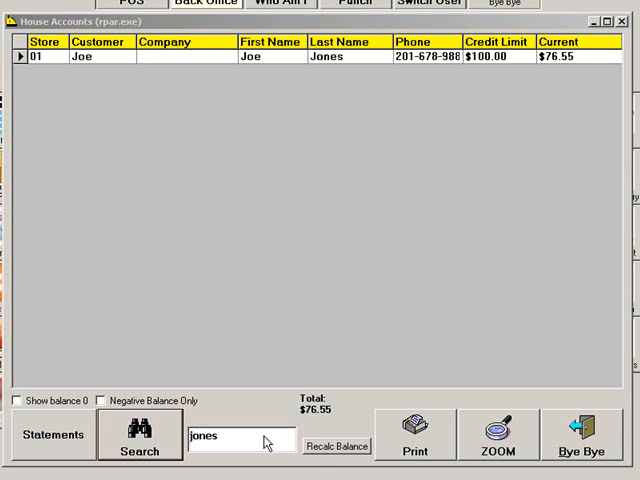
Search house accounts for Silvertown, showing its 1,500.00 limit and 130.00 balance
key(Backspace)
text(silvertown)
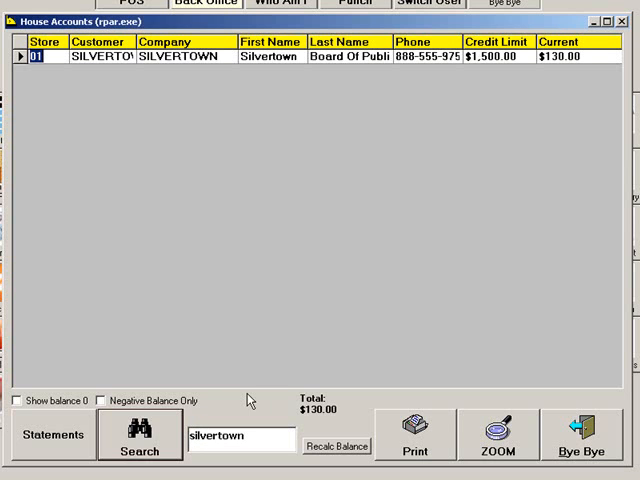
mouse_move(420, 262)
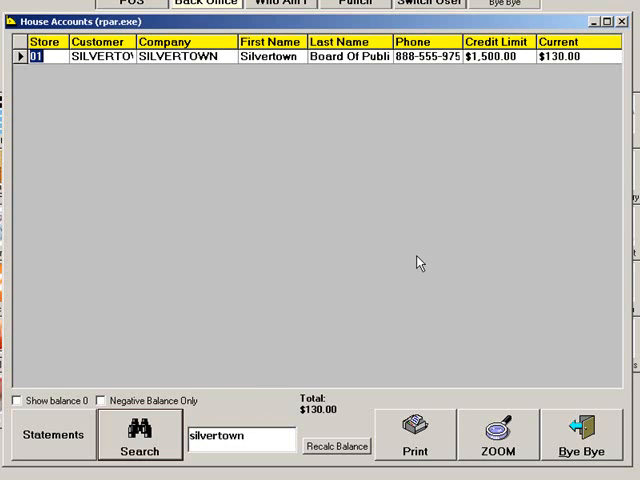